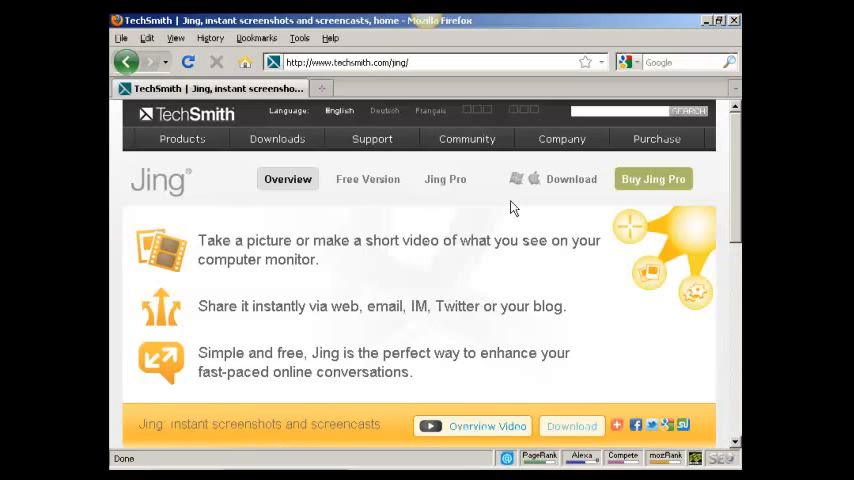
{"action": "mouse_move", "coordinate": [338, 78]}
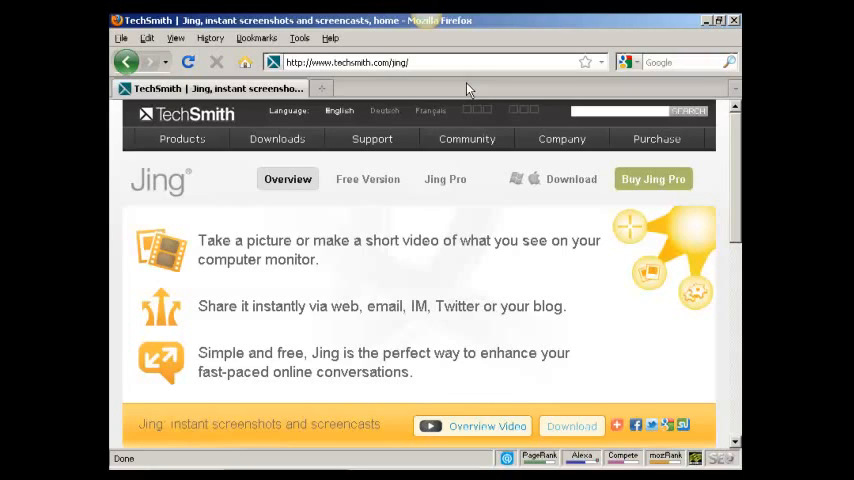
{"action": "mouse_move", "coordinate": [437, 97]}
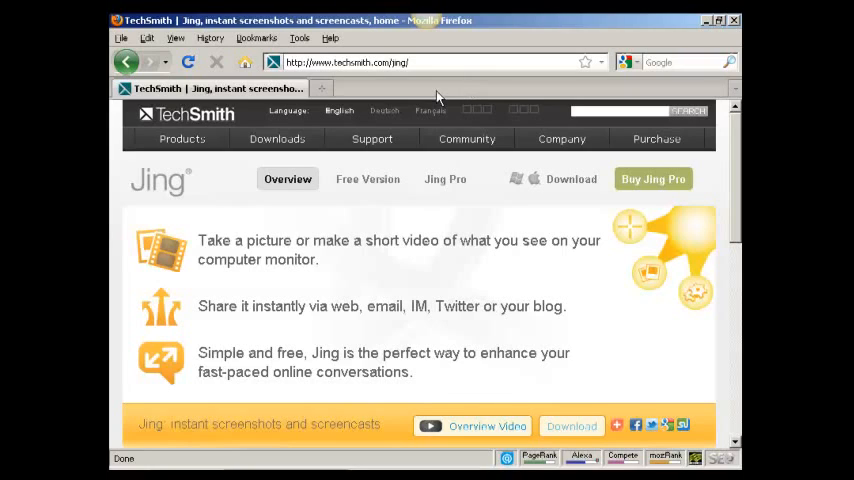
{"action": "mouse_move", "coordinate": [435, 88]}
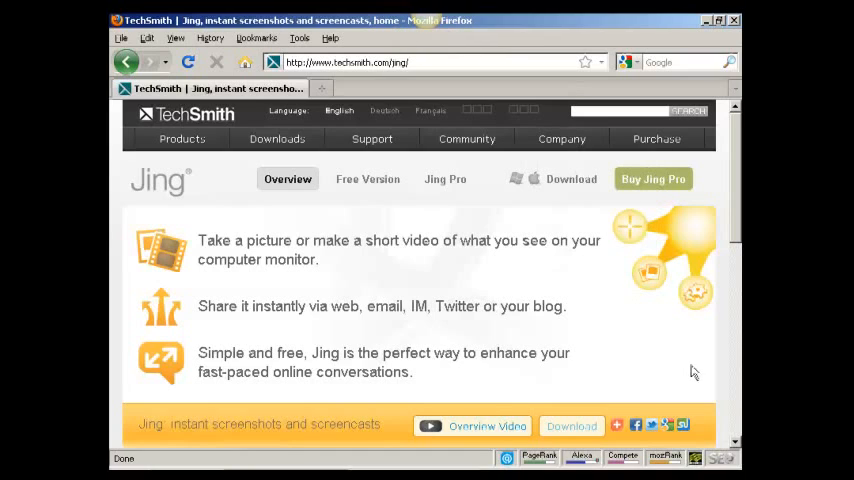
{"action": "mouse_move", "coordinate": [704, 374]}
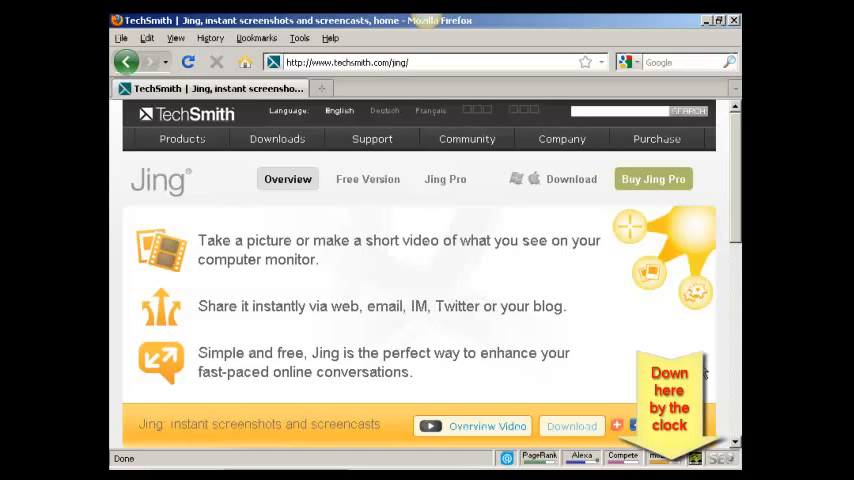
{"action": "mouse_move", "coordinate": [535, 273]}
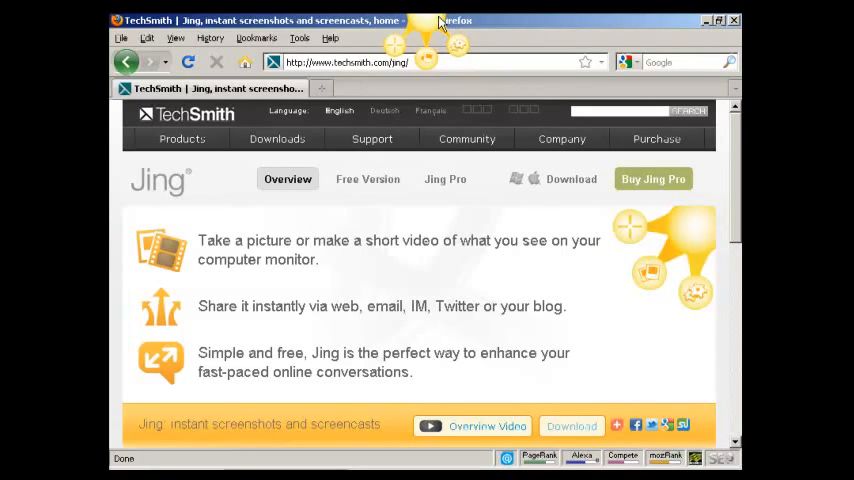
{"action": "mouse_move", "coordinate": [422, 20]}
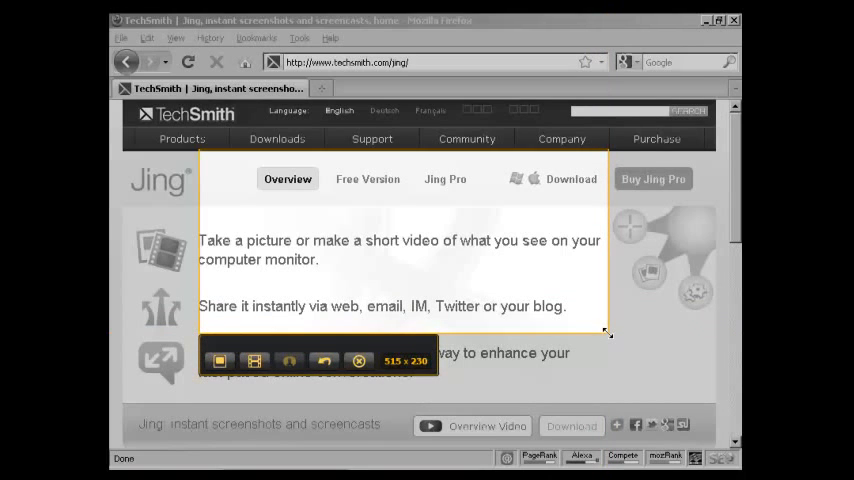
{"action": "mouse_move", "coordinate": [219, 374]}
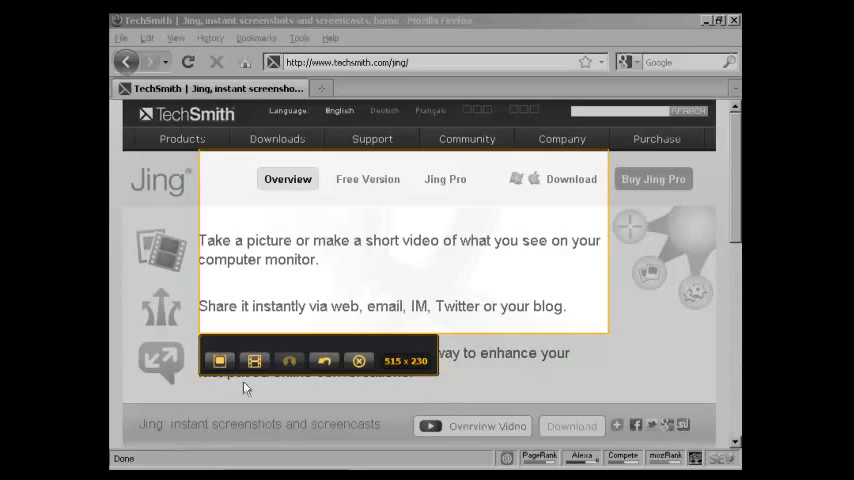
{"action": "mouse_move", "coordinate": [255, 362]}
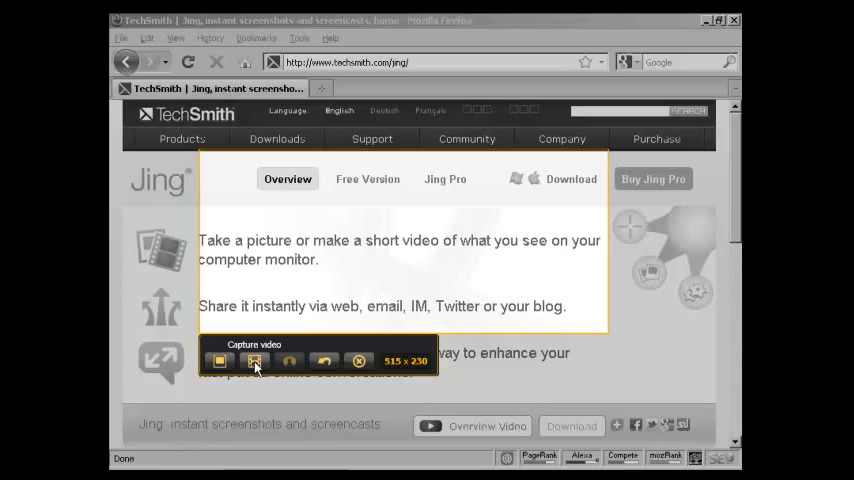
{"action": "mouse_move", "coordinate": [289, 362]}
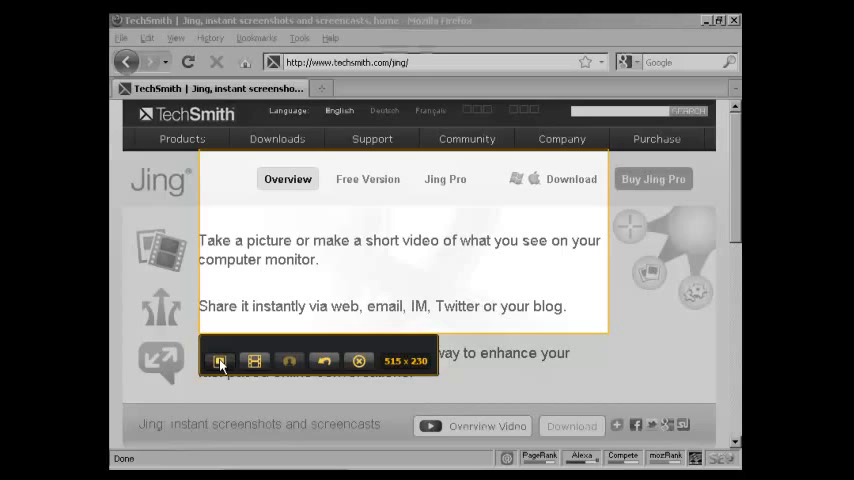
Capture the marked region as an image and draw an arrow toward the first text line.
{"action": "left_click", "coordinate": [219, 361]}
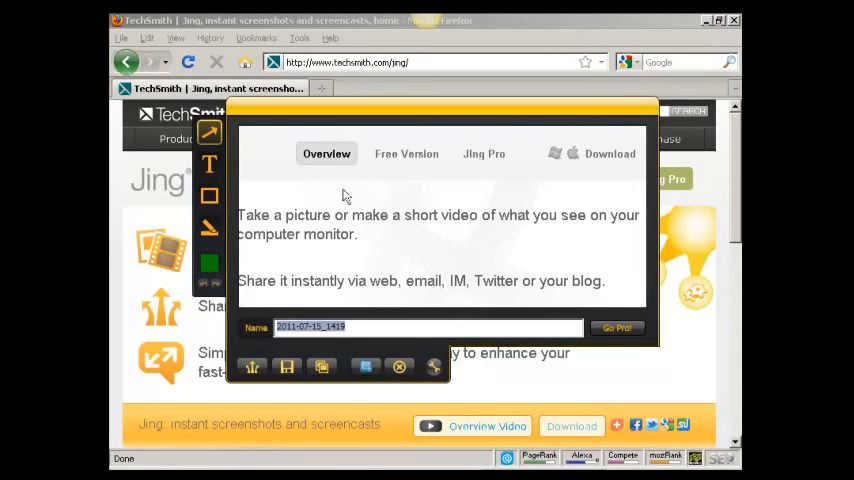
{"action": "mouse_move", "coordinate": [347, 216]}
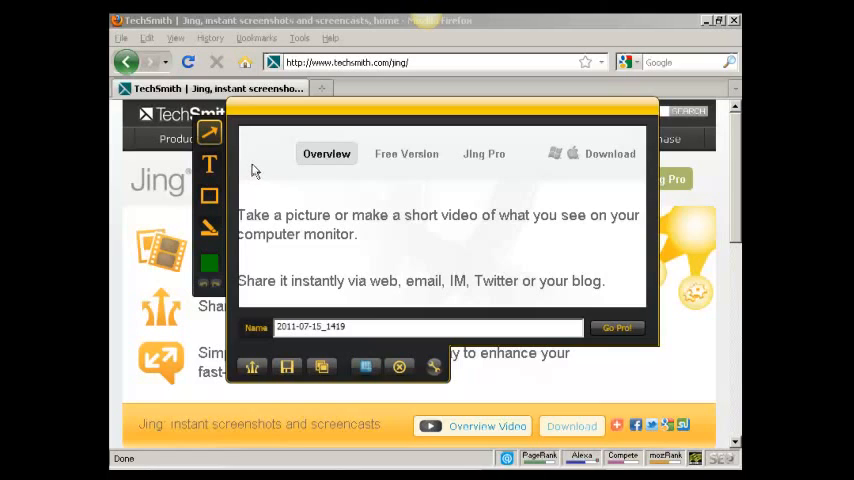
{"action": "left_click_drag", "start_coordinate": [252, 160], "coordinate": [505, 248]}
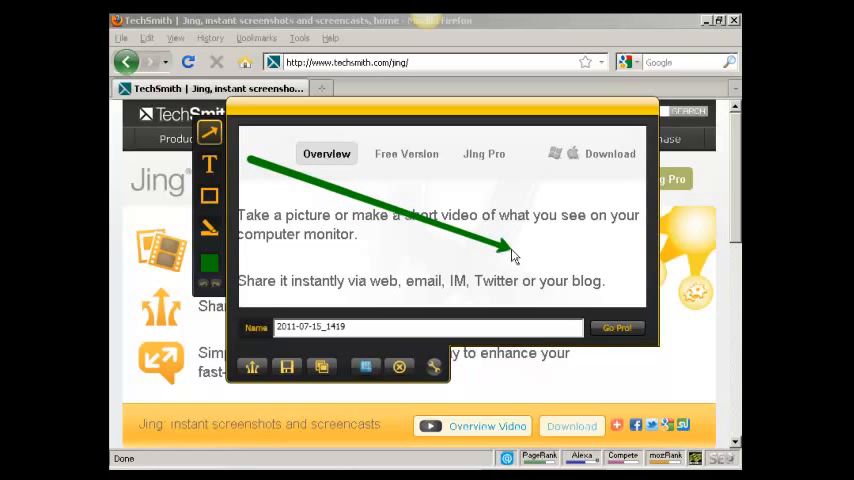
{"action": "left_click", "coordinate": [209, 264]}
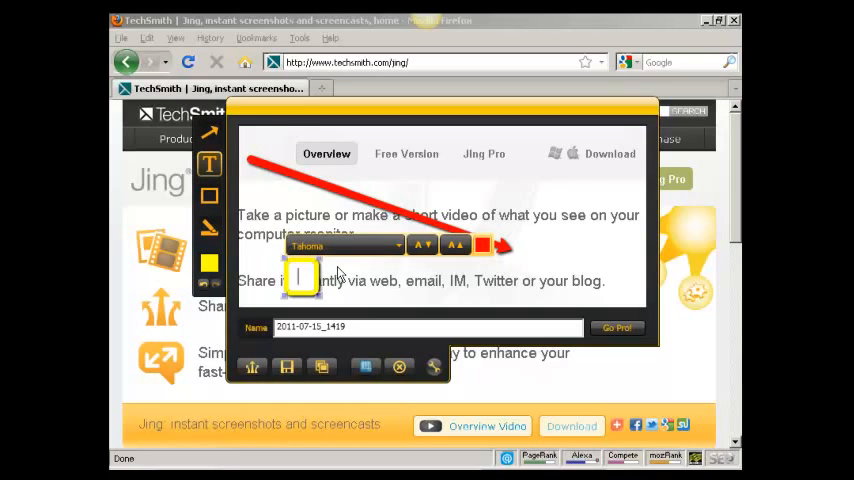
Type the callout text and complete it to read 'Text Here' below the arrow.
{"action": "type", "text": "Tesxt"}
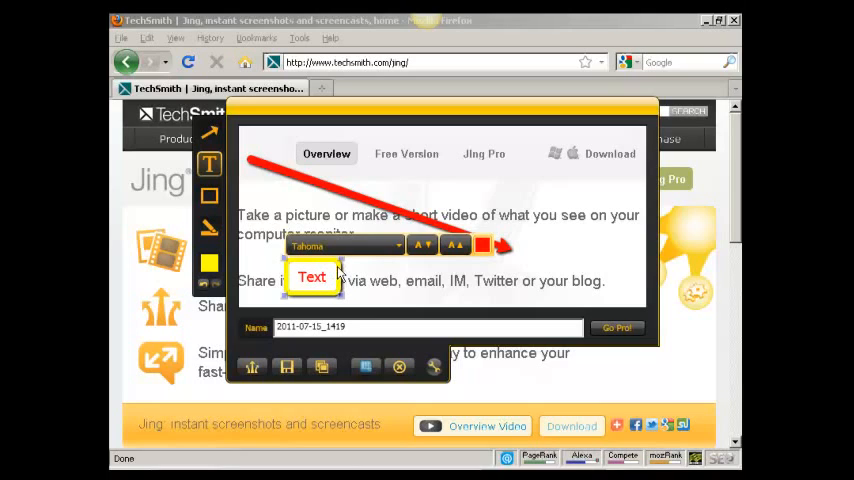
{"action": "left_click", "coordinate": [330, 277]}
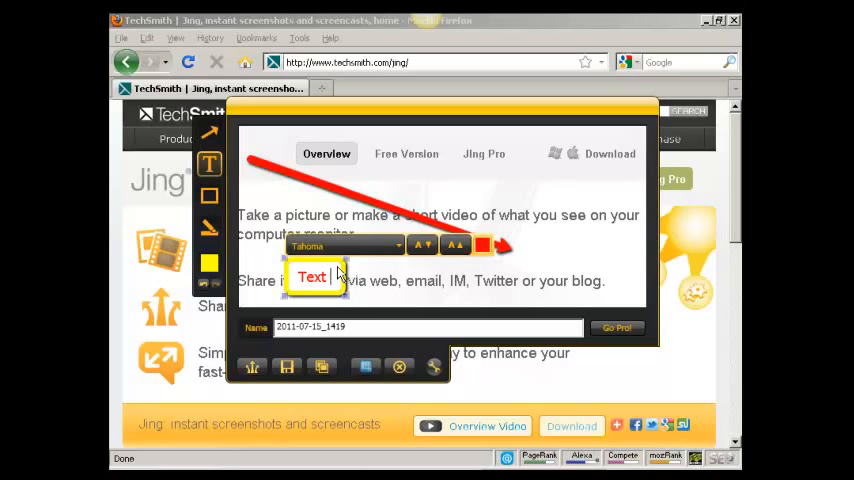
{"action": "type", "text": "Here"}
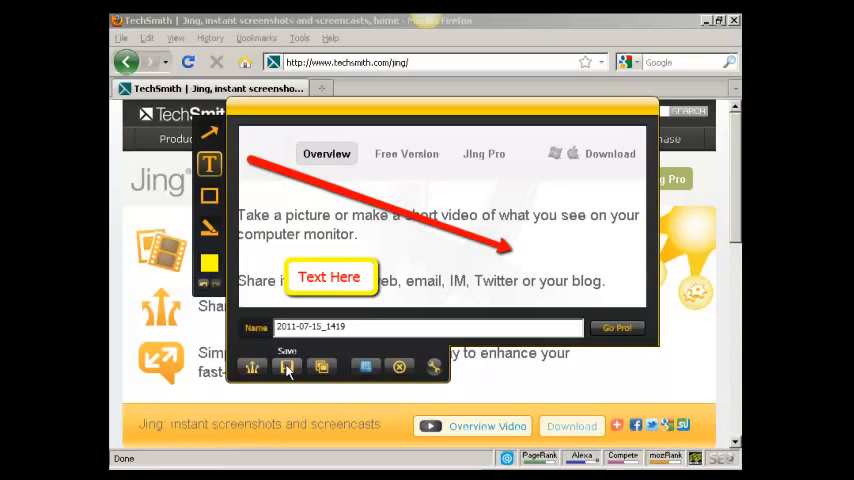
{"action": "mouse_move", "coordinate": [322, 369]}
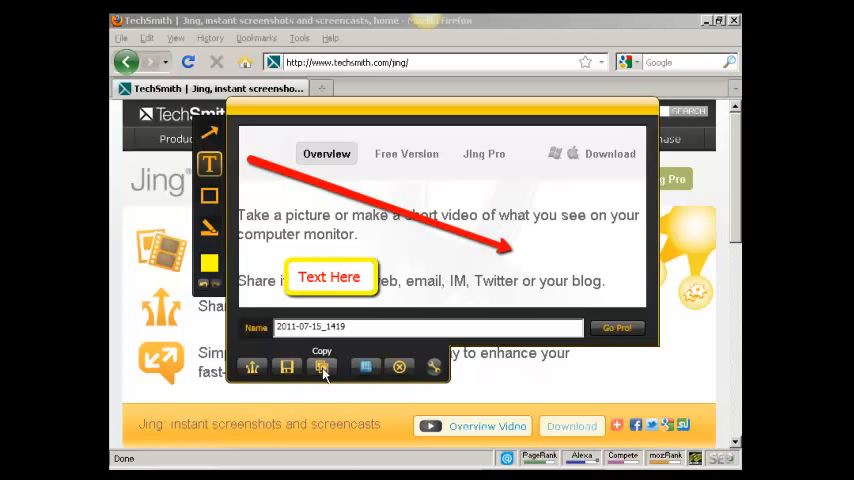
{"action": "mouse_move", "coordinate": [250, 370]}
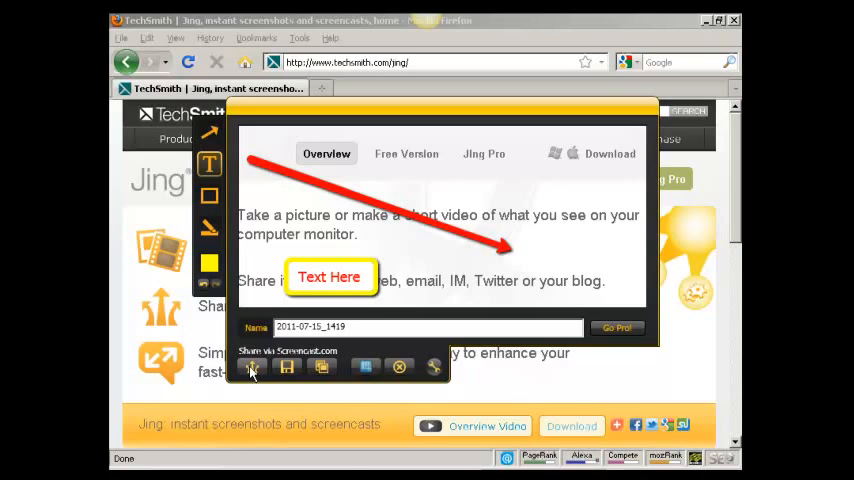
{"action": "mouse_move", "coordinate": [287, 367]}
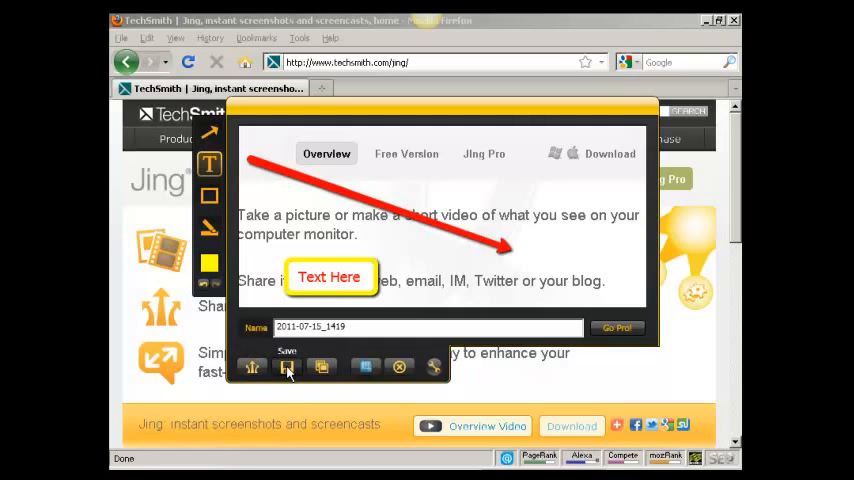
Start saving the annotated capture from the Jing toolbar.
{"action": "left_click", "coordinate": [287, 367]}
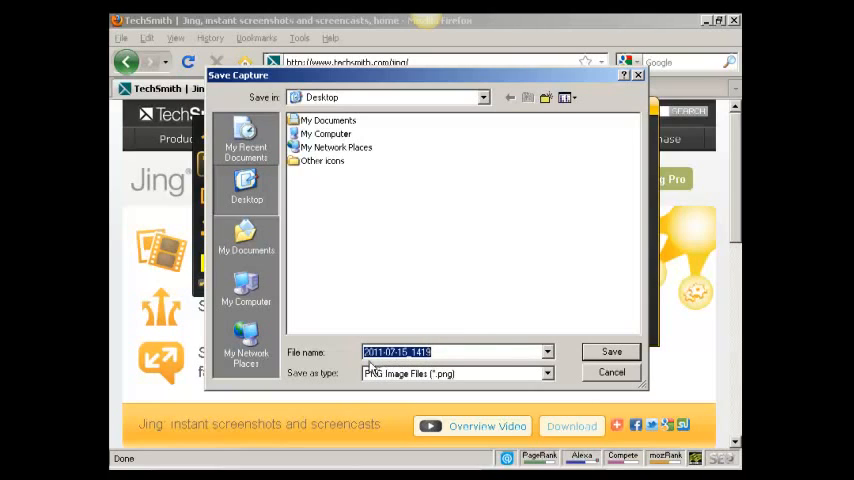
{"action": "mouse_move", "coordinate": [502, 373]}
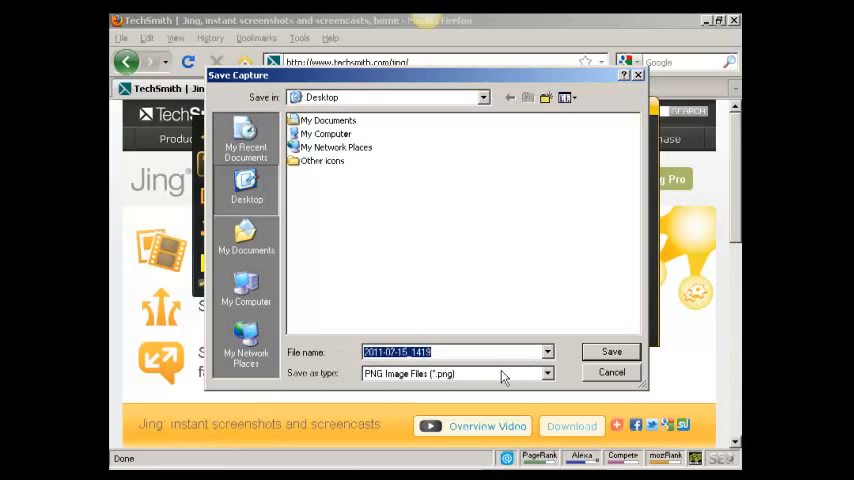
Save the capture as a PNG on the Desktop and dismiss the saved notification.
{"action": "left_click", "coordinate": [543, 374]}
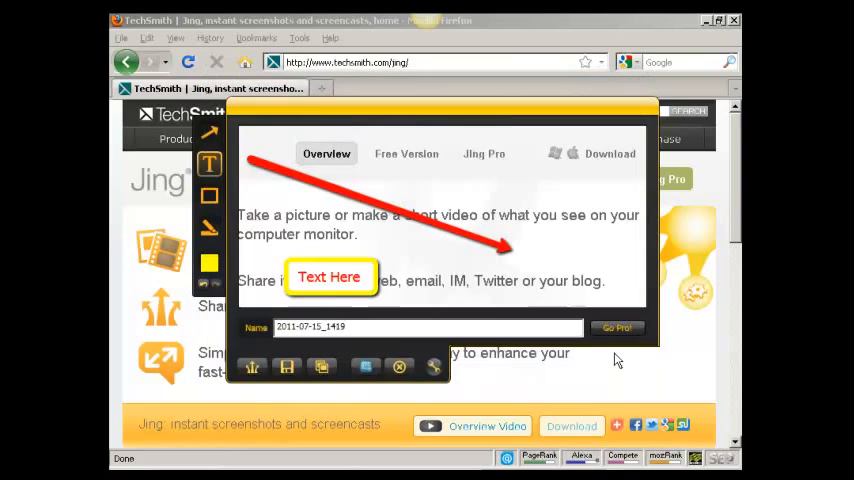
{"action": "left_click", "coordinate": [399, 367]}
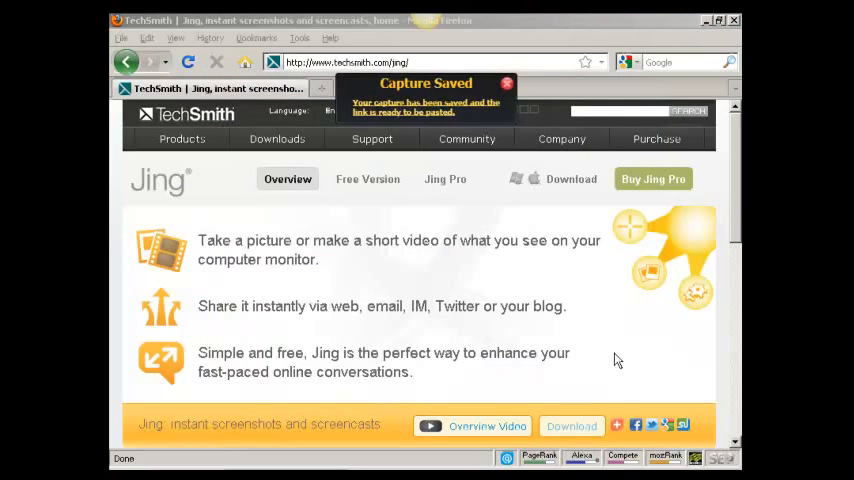
{"action": "left_click", "coordinate": [371, 138]}
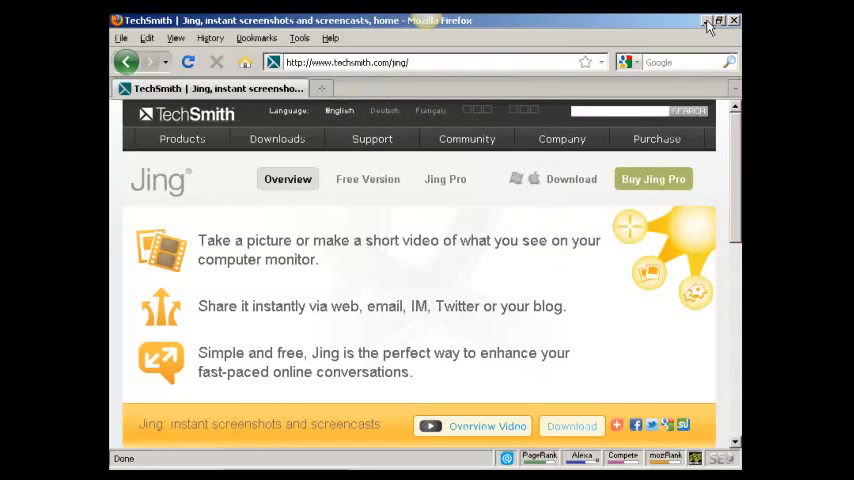
{"action": "mouse_move", "coordinate": [701, 23]}
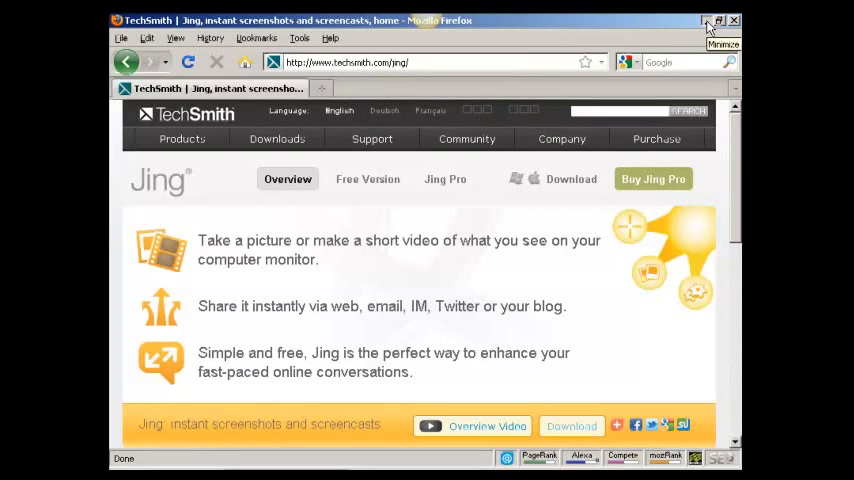
{"action": "mouse_move", "coordinate": [551, 199]}
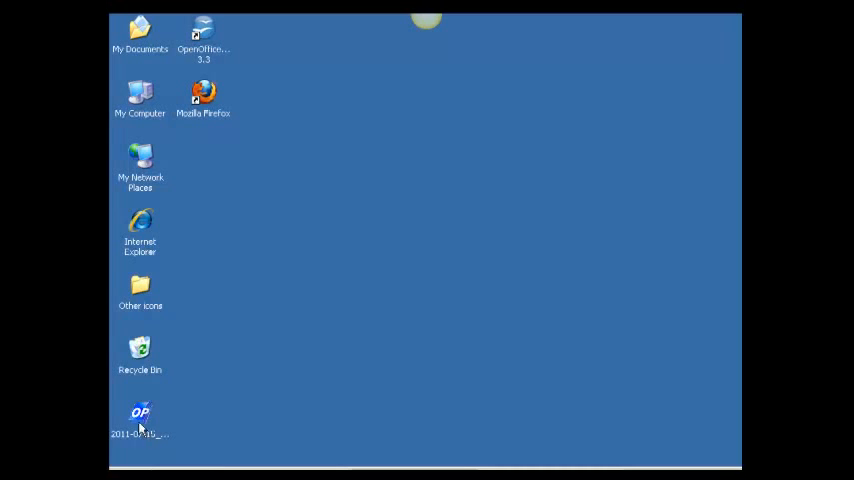
Open the saved PNG screenshot from the Desktop with Firefox.
{"action": "left_click", "coordinate": [142, 415]}
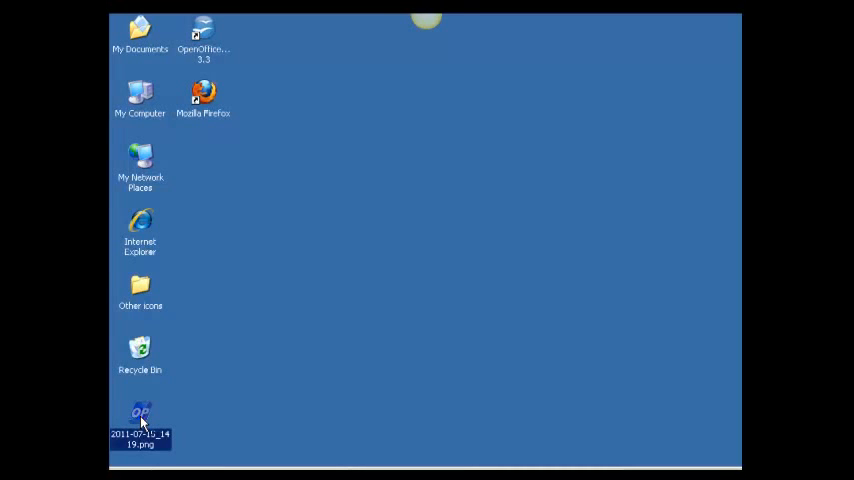
{"action": "right_click", "coordinate": [141, 418]}
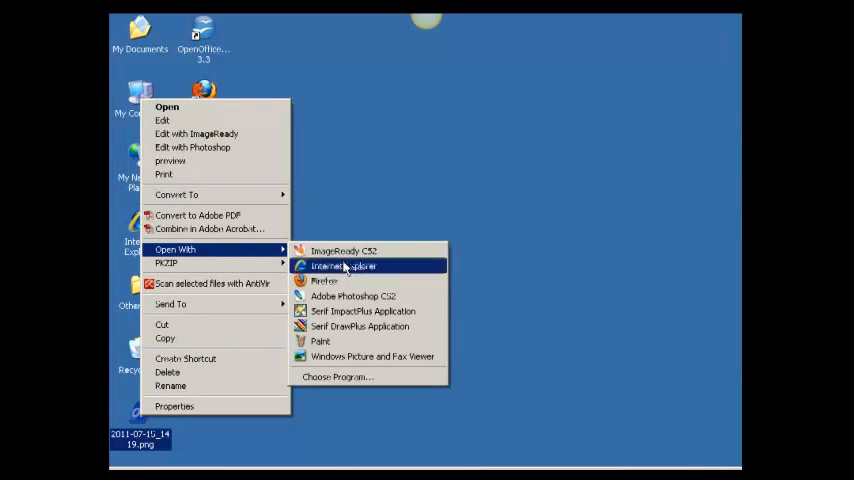
{"action": "left_click", "coordinate": [342, 265]}
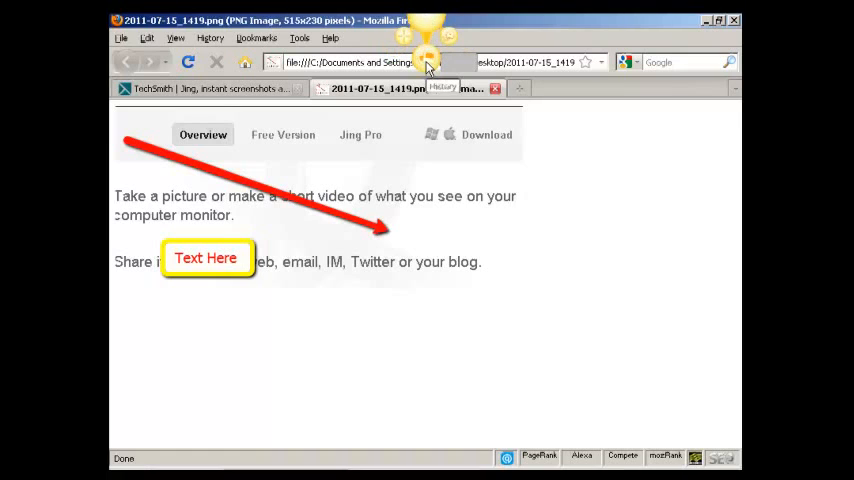
{"action": "mouse_move", "coordinate": [429, 62]}
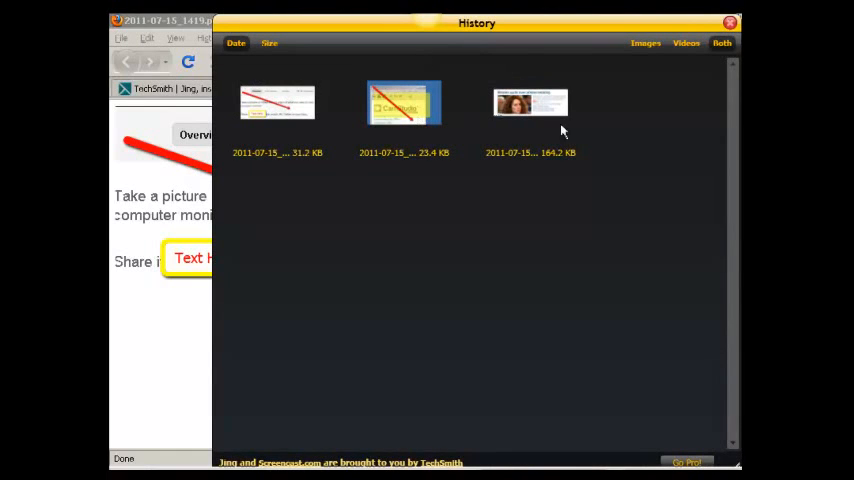
{"action": "mouse_move", "coordinate": [616, 126]}
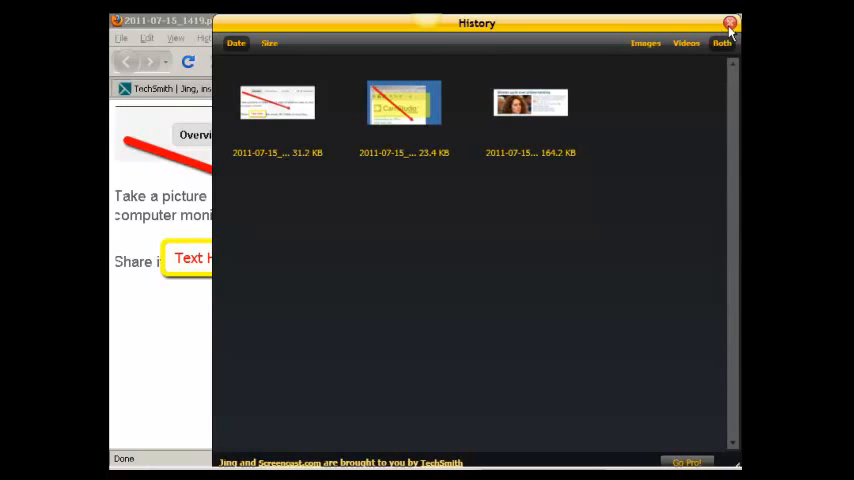
{"action": "left_click", "coordinate": [730, 22]}
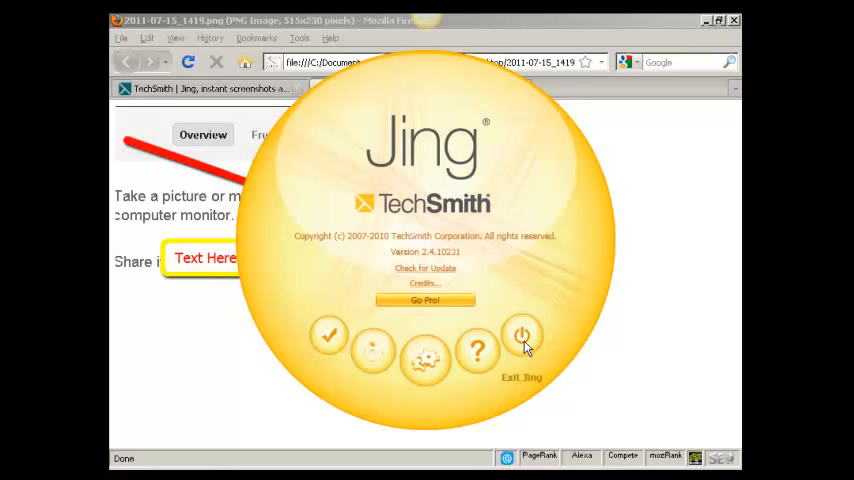
{"action": "mouse_move", "coordinate": [426, 360]}
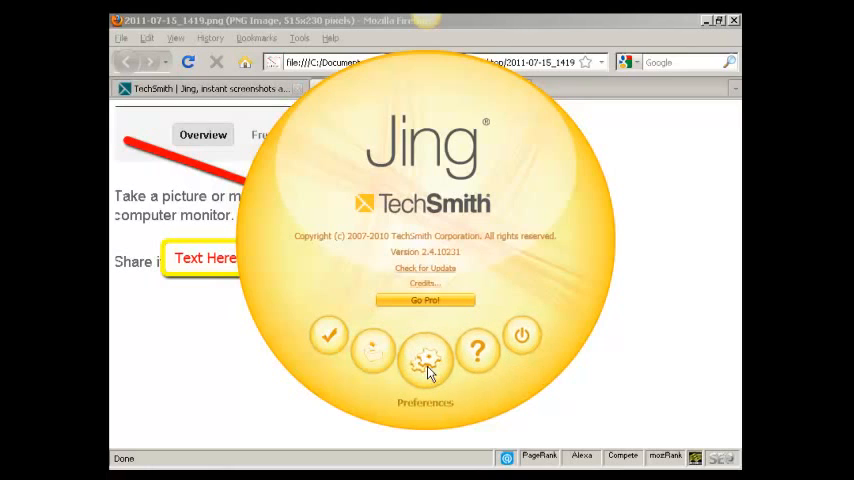
{"action": "mouse_move", "coordinate": [373, 355]}
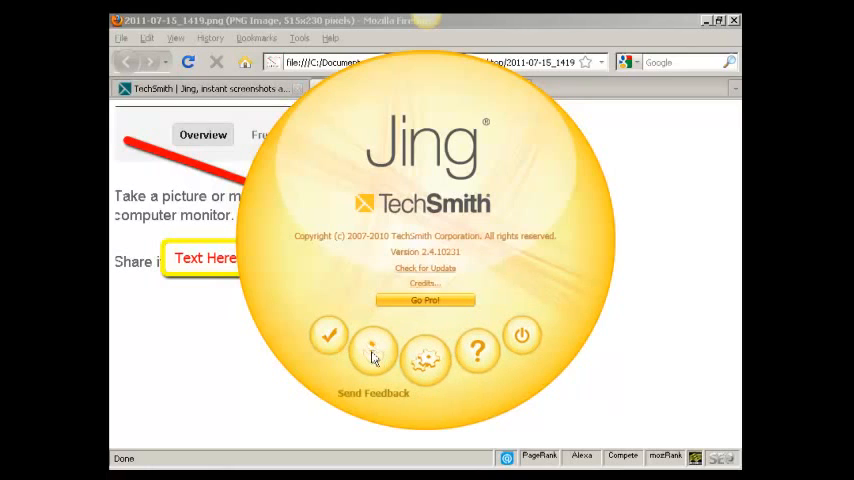
{"action": "mouse_move", "coordinate": [330, 337]}
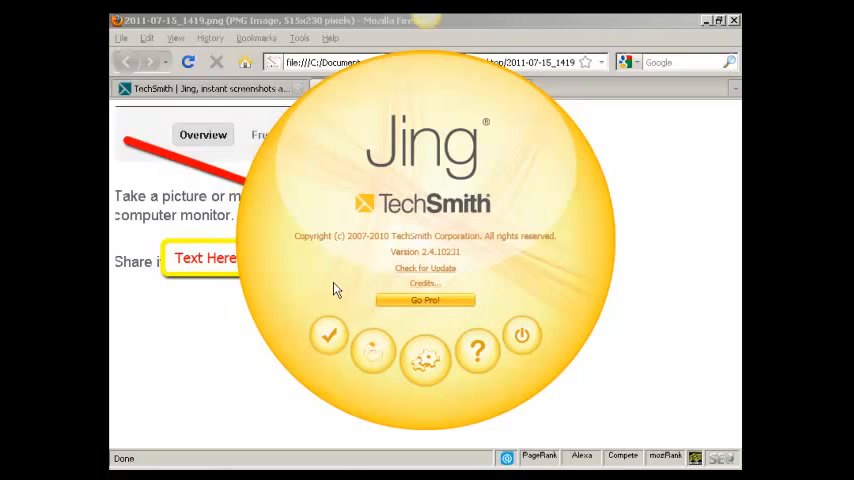
{"action": "mouse_move", "coordinate": [653, 151]}
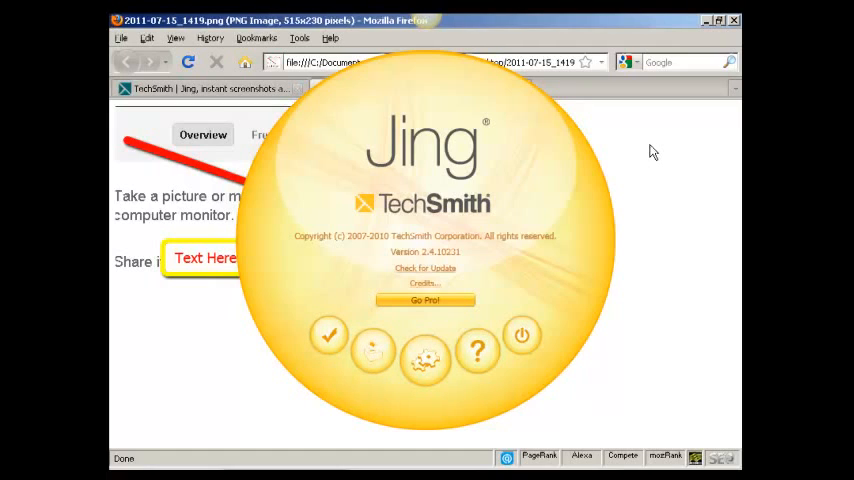